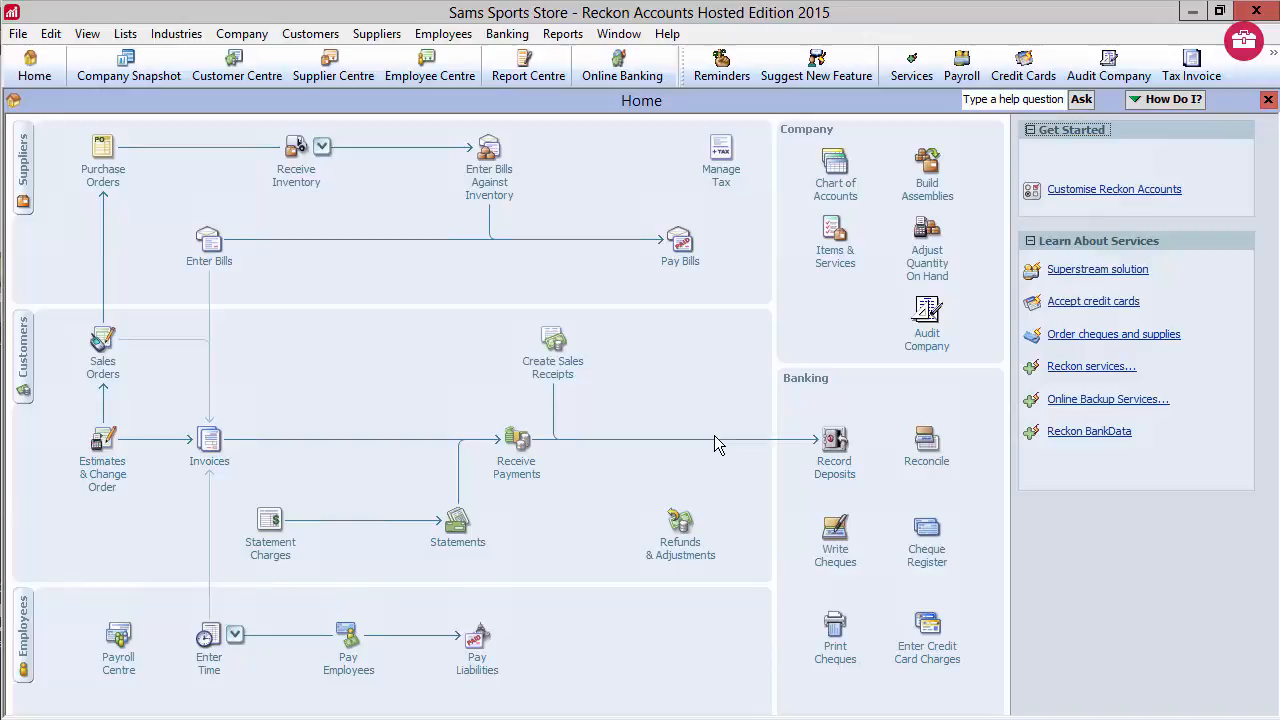
mouse_move(23, 360)
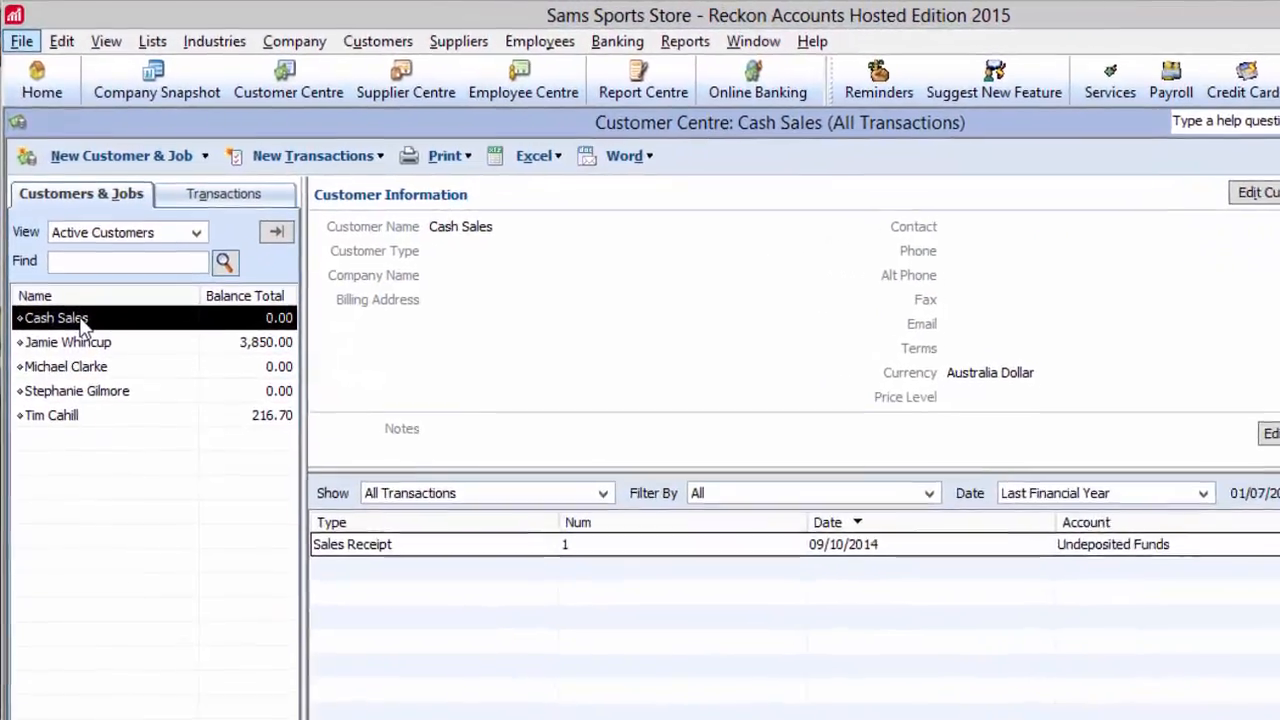
Start a new Adjustment Notes/Refunds transaction from the New Transactions list.
left_click(312, 155)
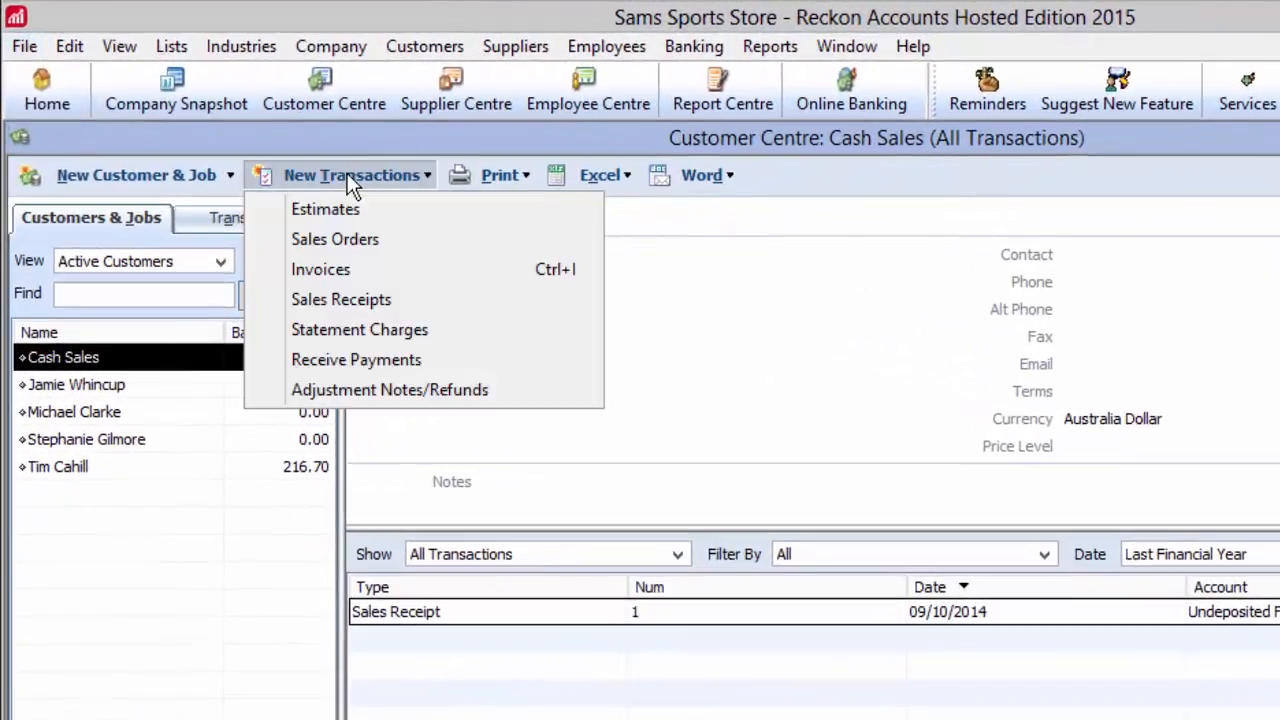
left_click(520, 402)
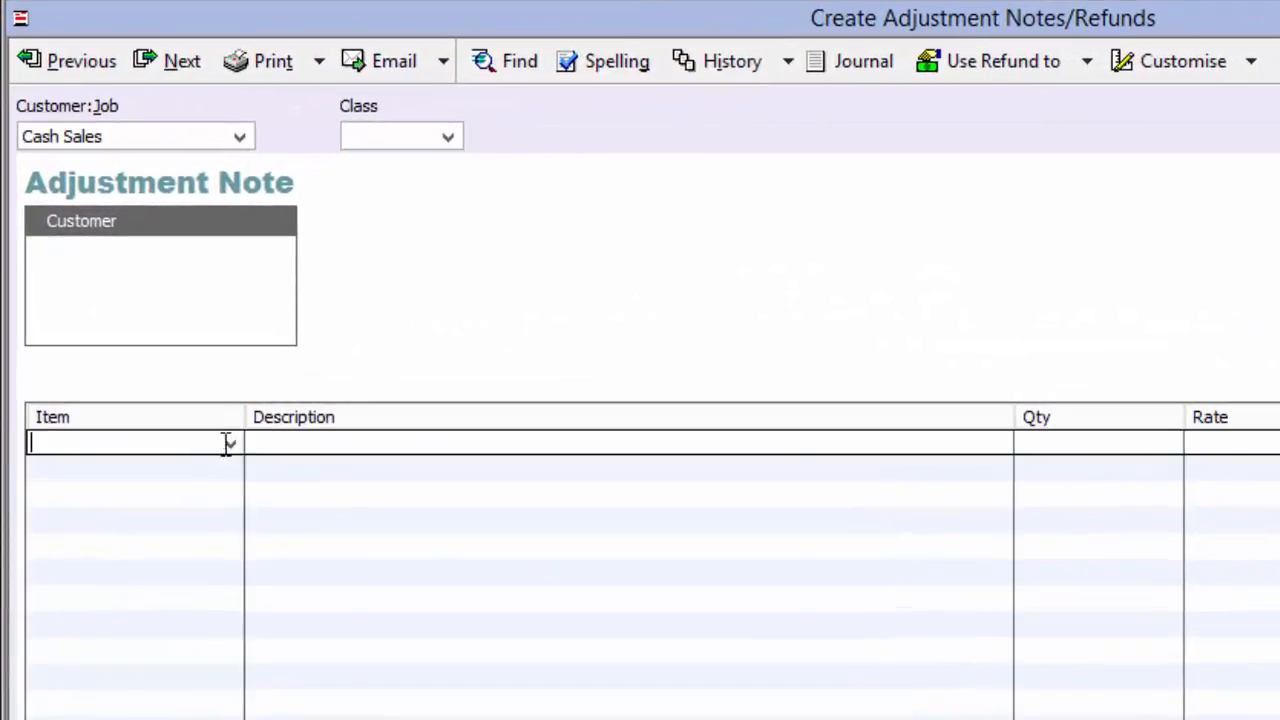
Add a line for 1 Football at rate 20.00 with GST.
type("Football")
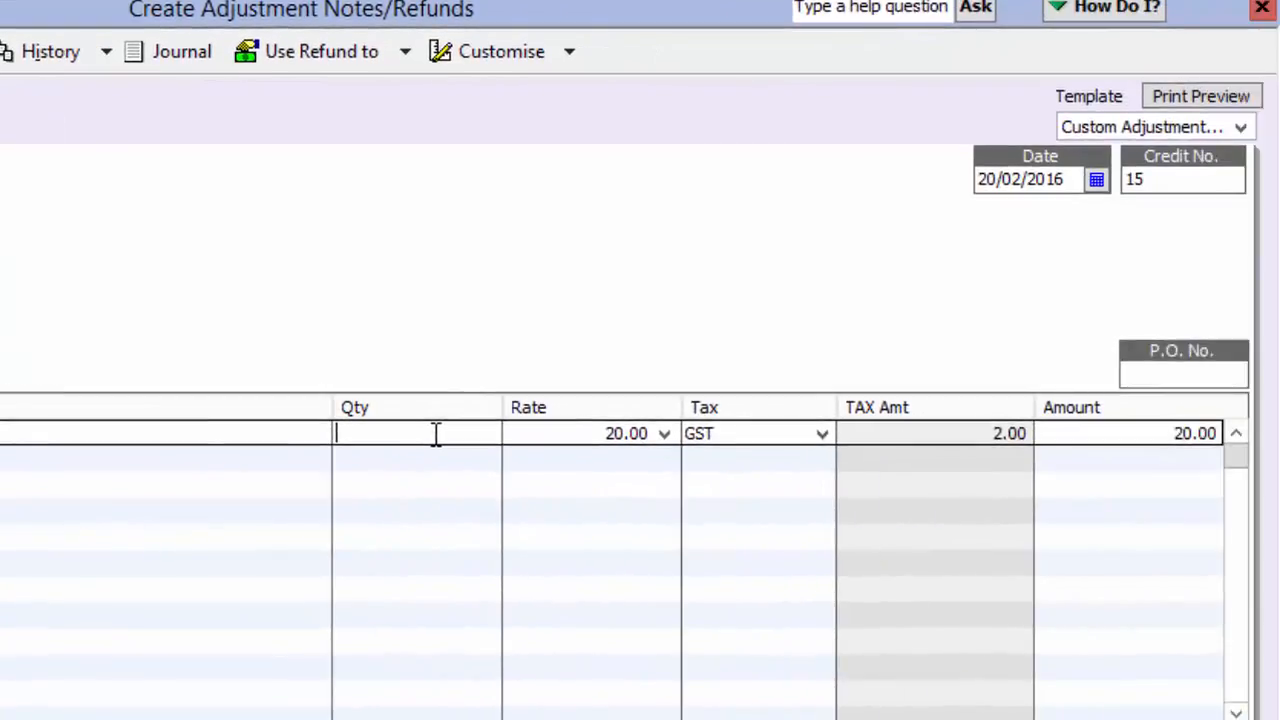
type("1")
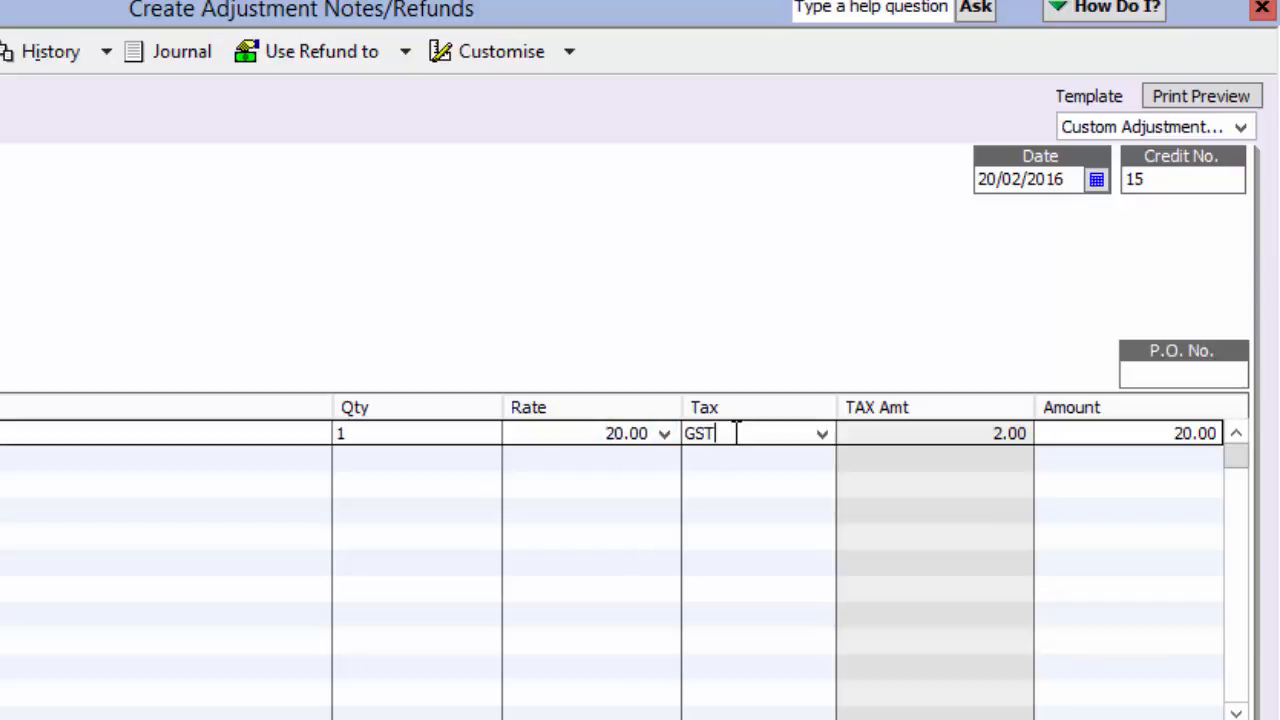
mouse_move(1065, 452)
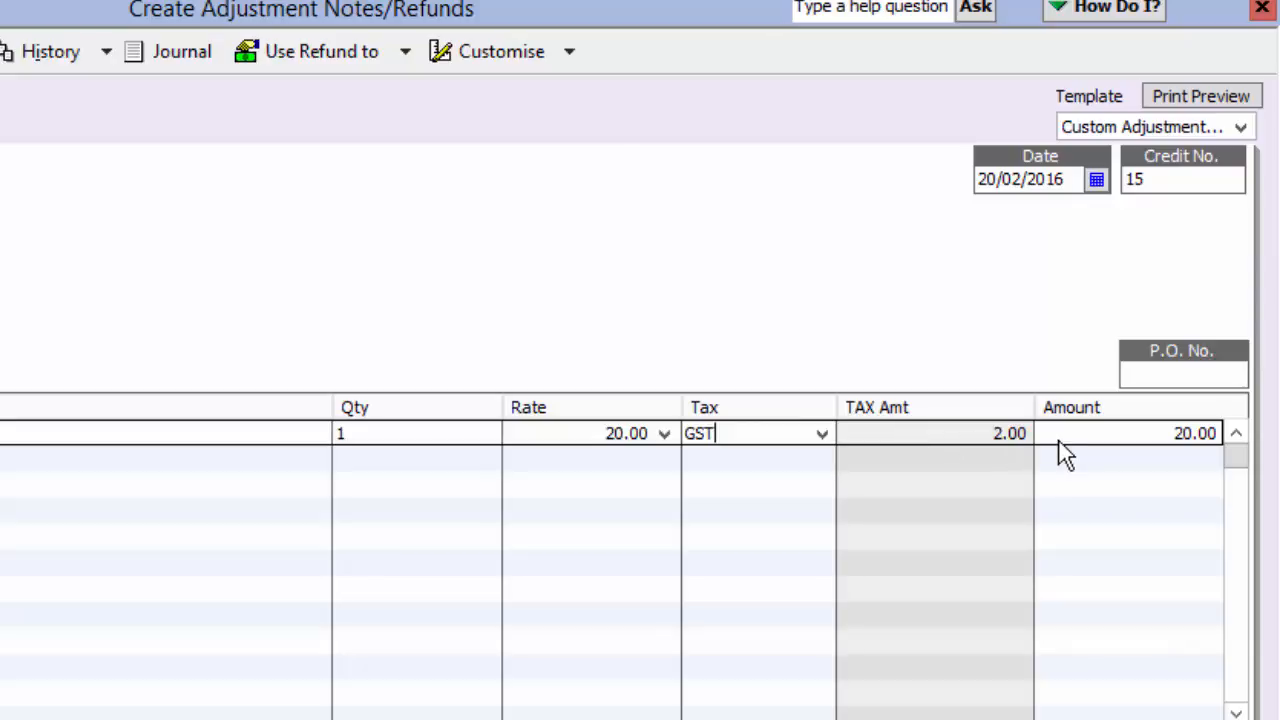
mouse_move(1118, 432)
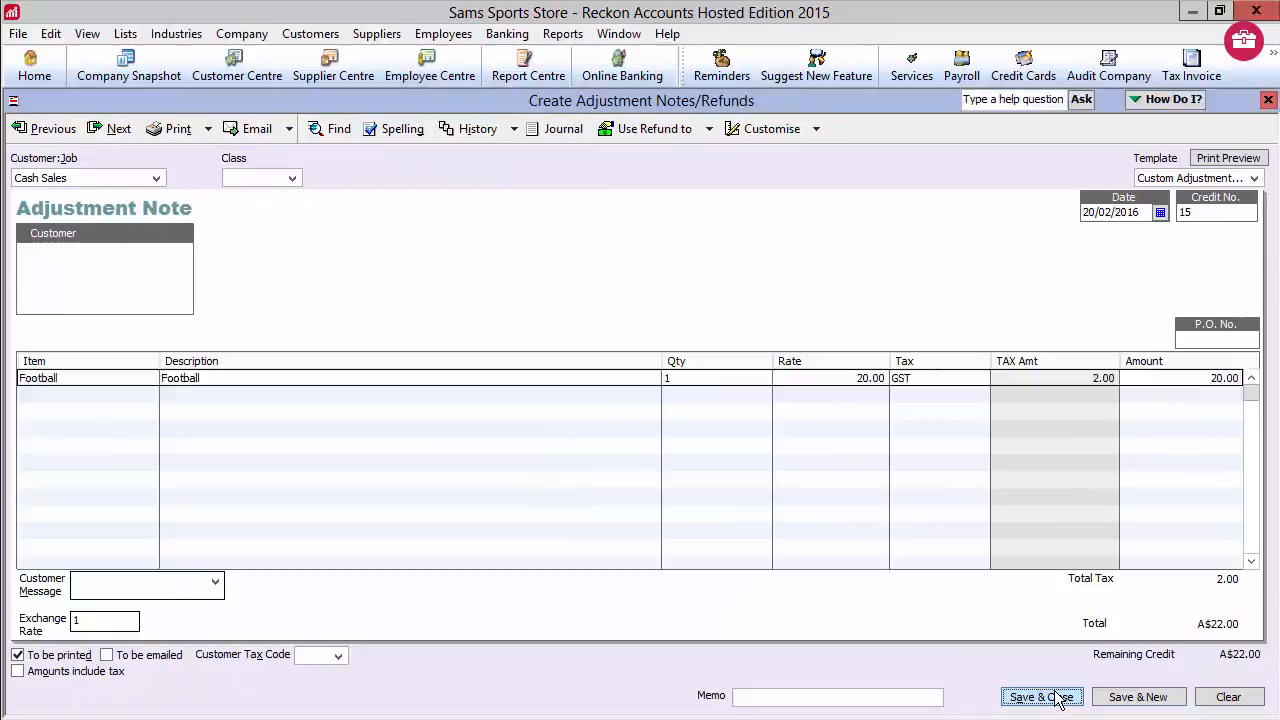
Save the A$22.00 adjustment note and pick Give a refund for the available credit.
left_click(1040, 697)
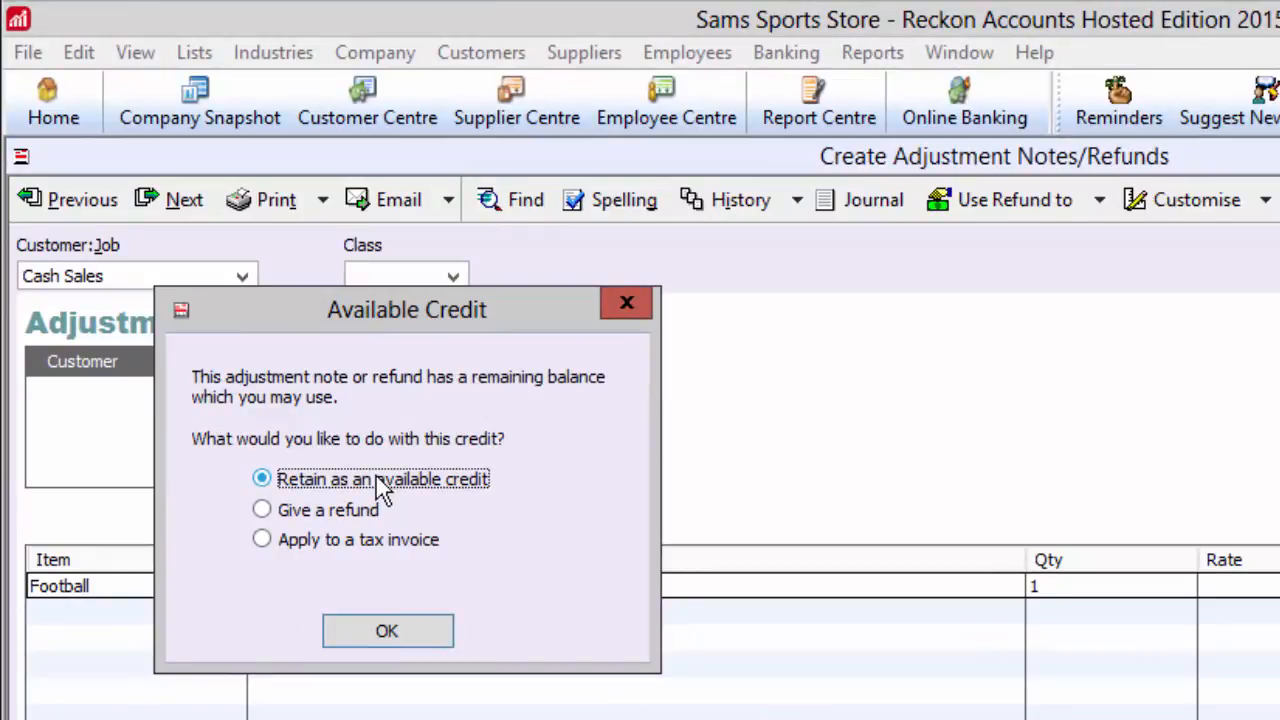
left_click(261, 509)
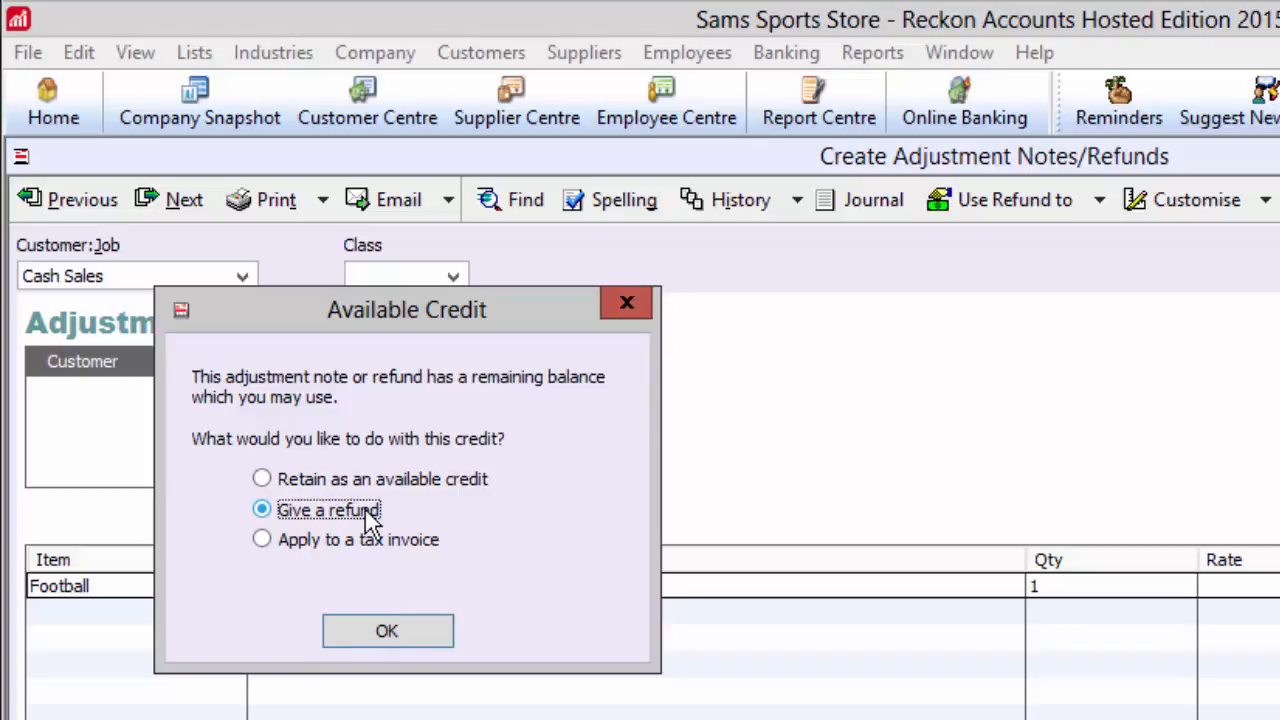
left_click(261, 539)
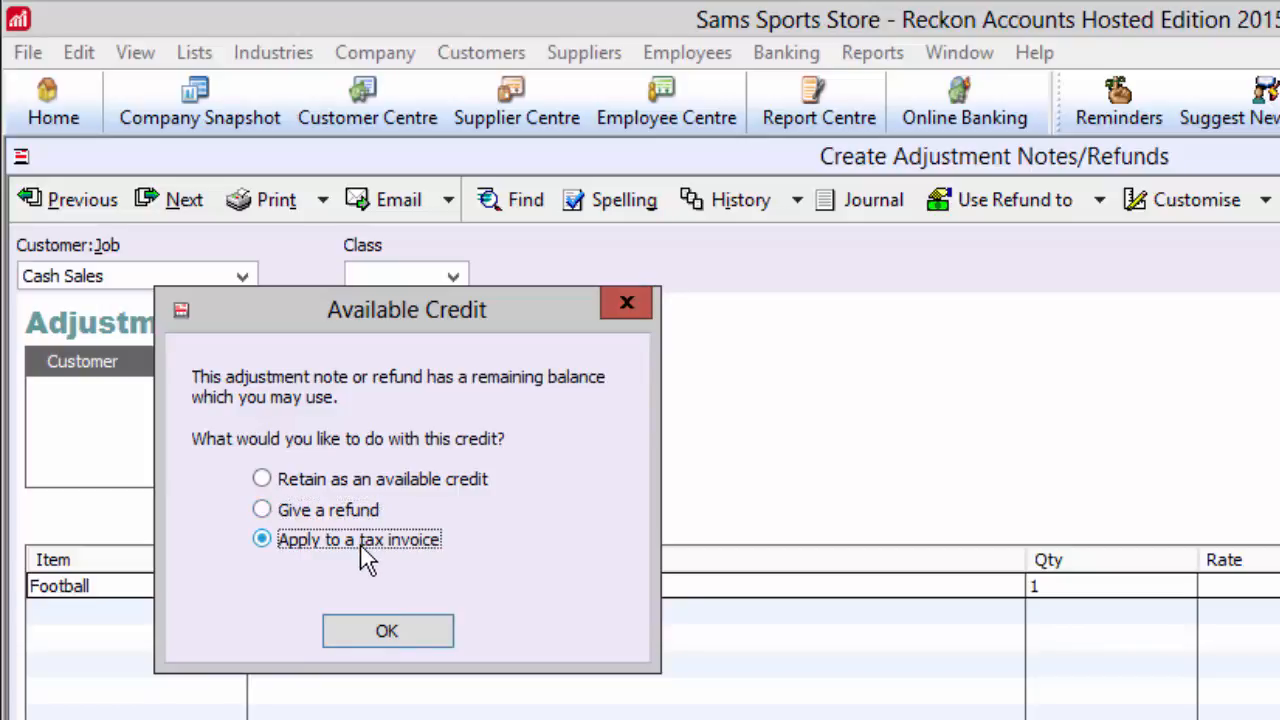
left_click(261, 509)
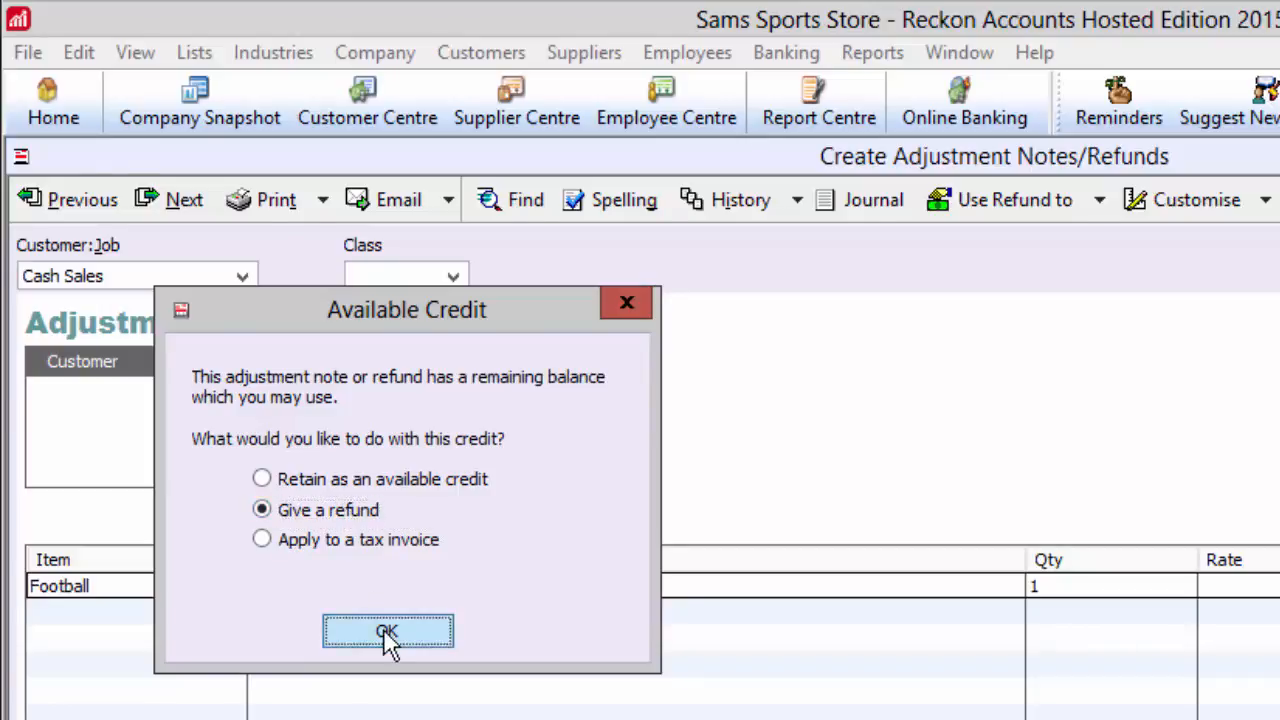
Issue the A$22.00 refund via Cash with memo 'cash refund'.
left_click(387, 631)
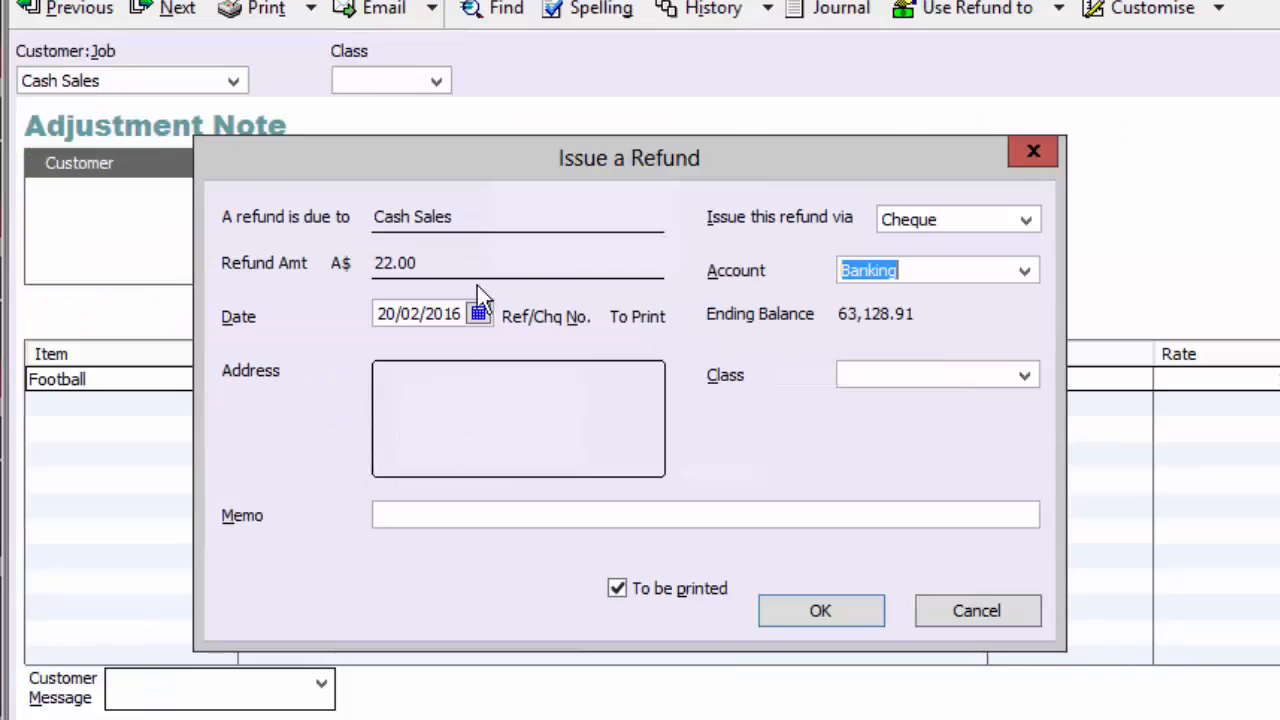
mouse_move(487, 228)
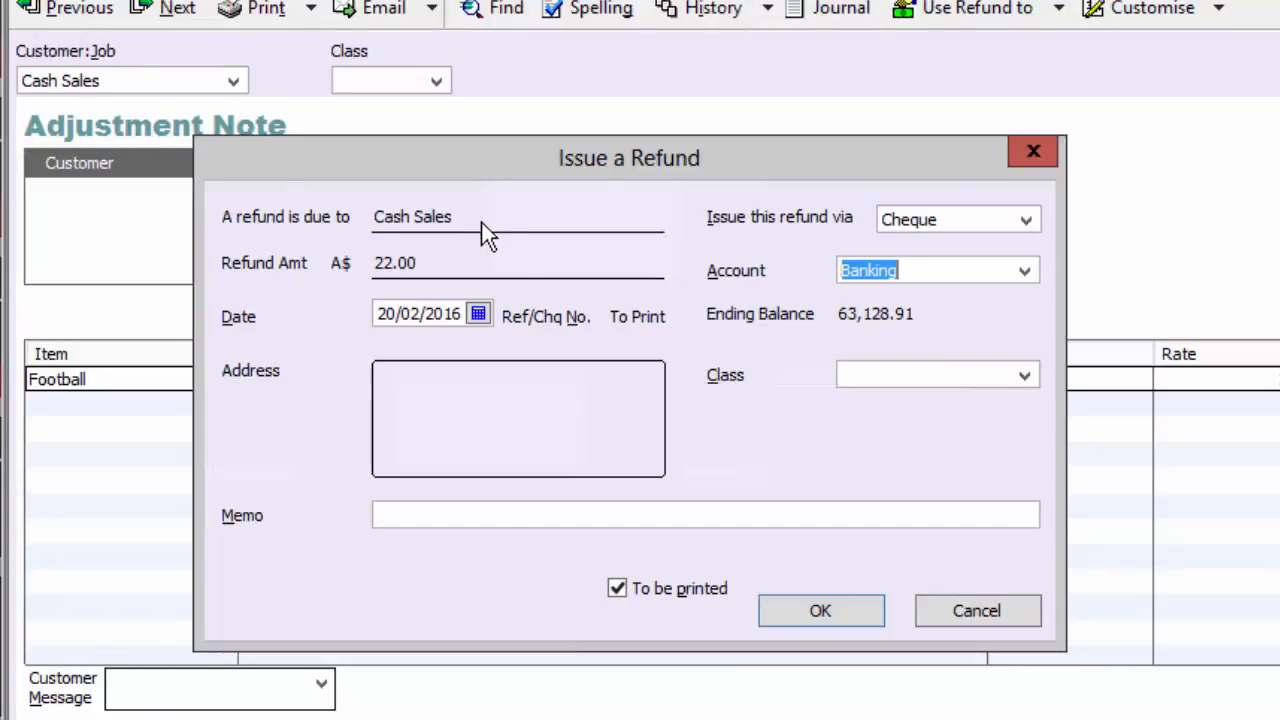
mouse_move(478, 278)
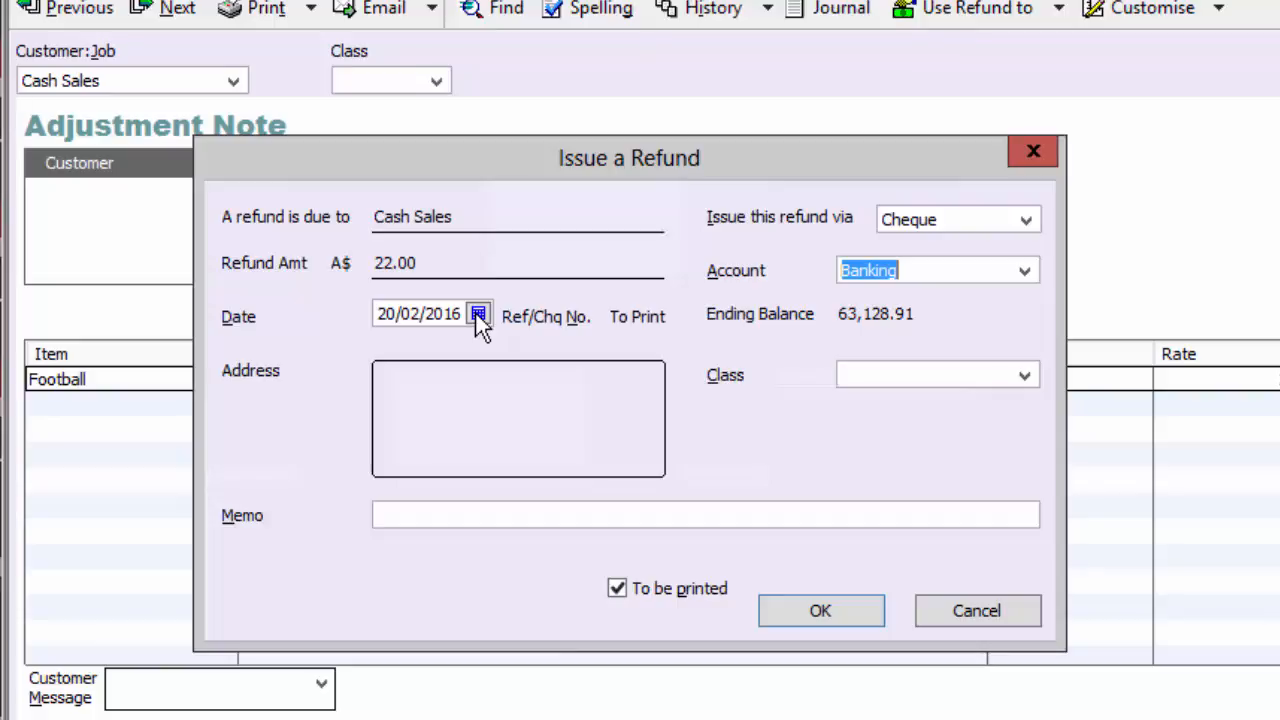
mouse_move(930, 225)
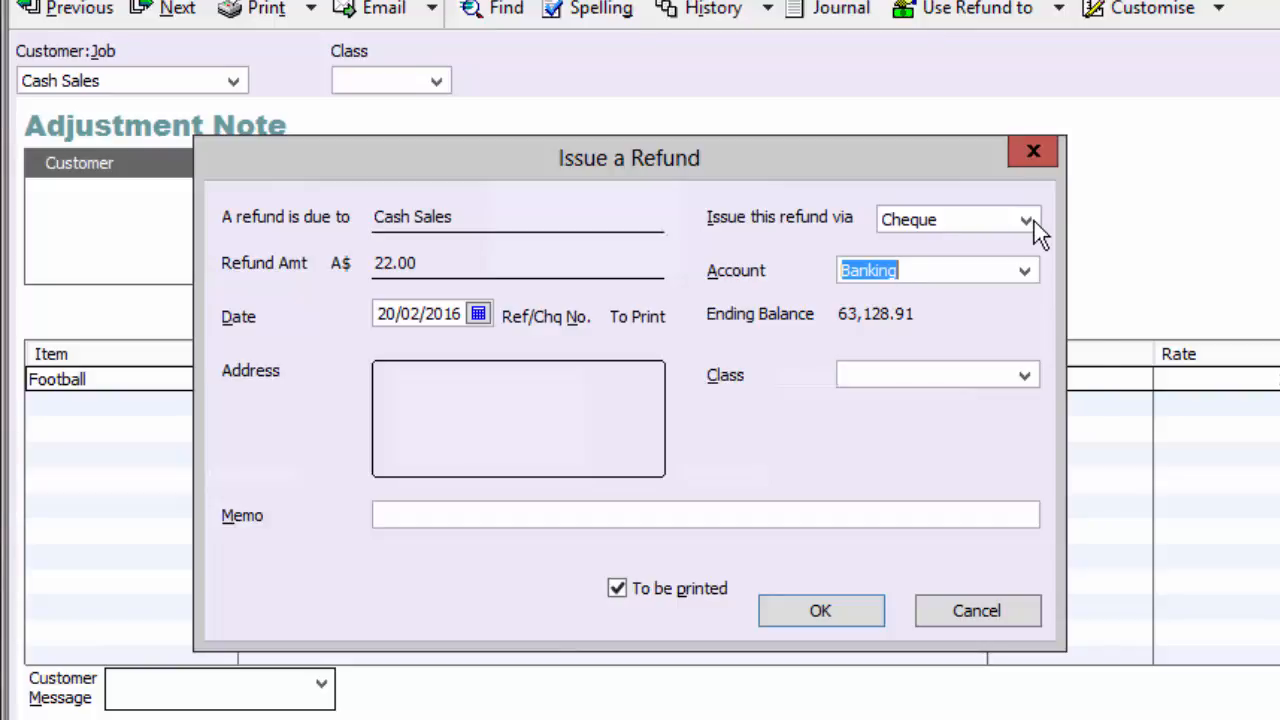
left_click(1023, 219)
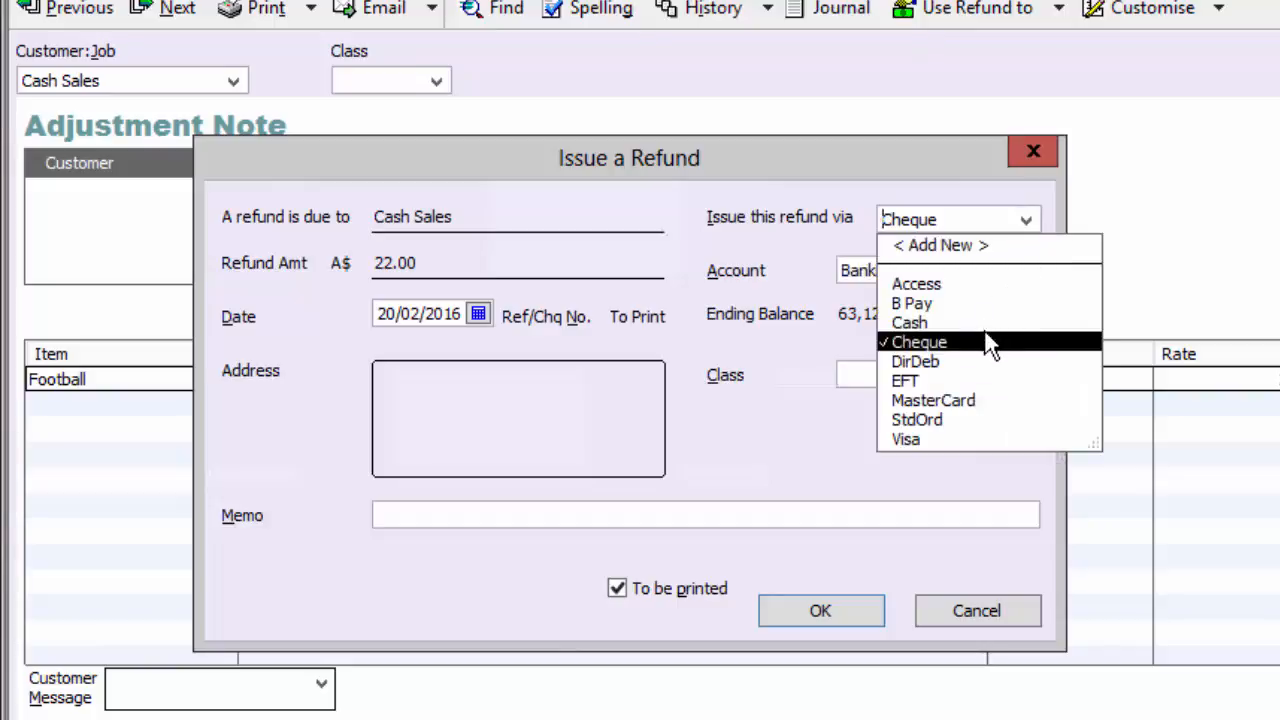
left_click(909, 322)
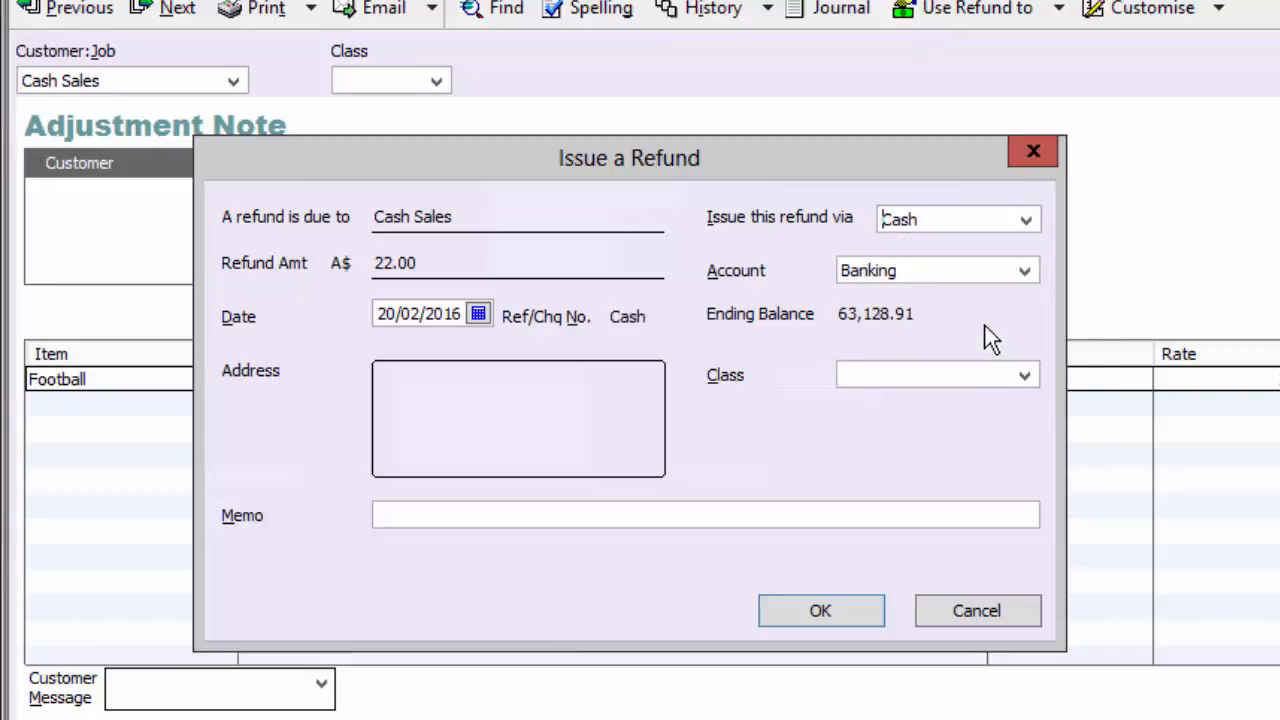
mouse_move(670, 475)
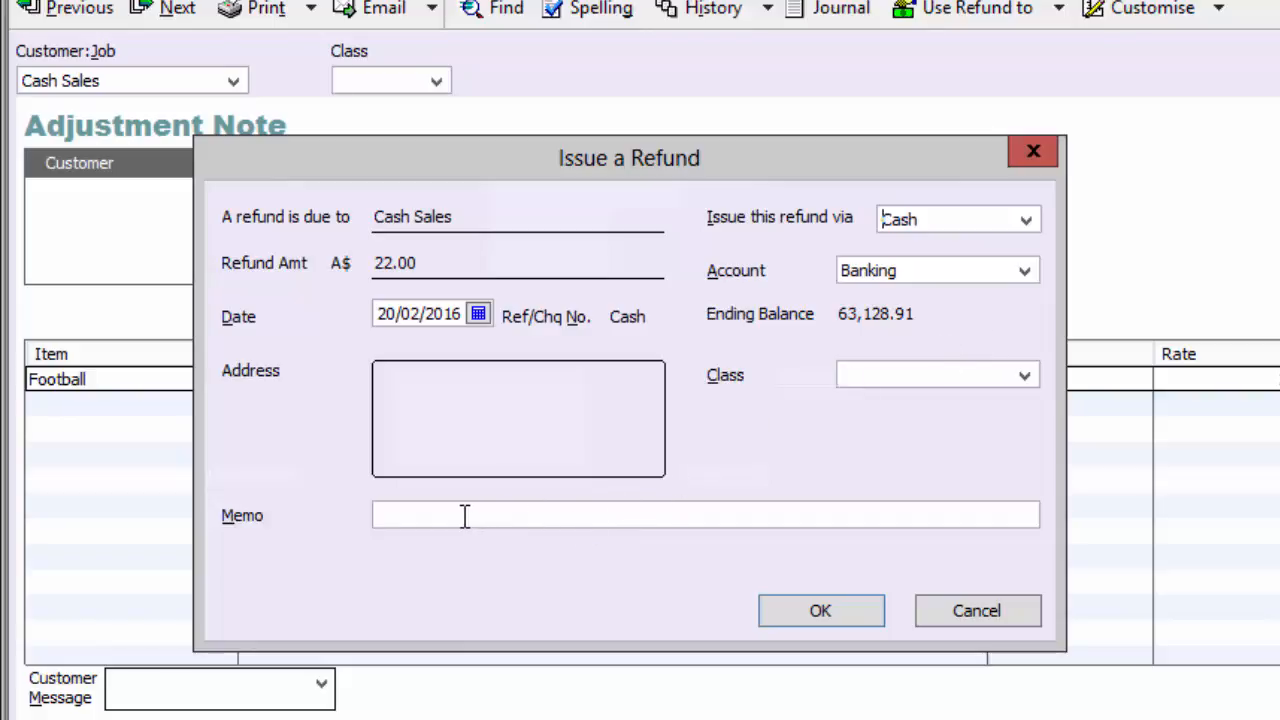
type("cash refund")
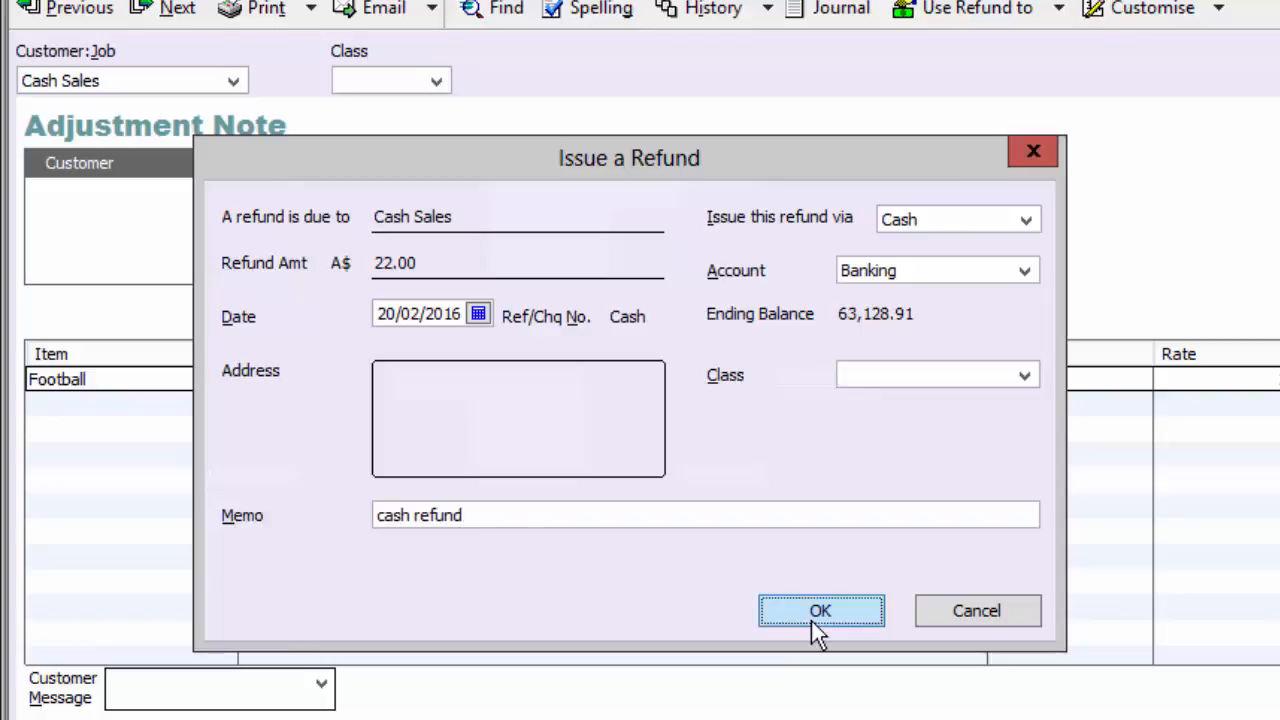
left_click(820, 610)
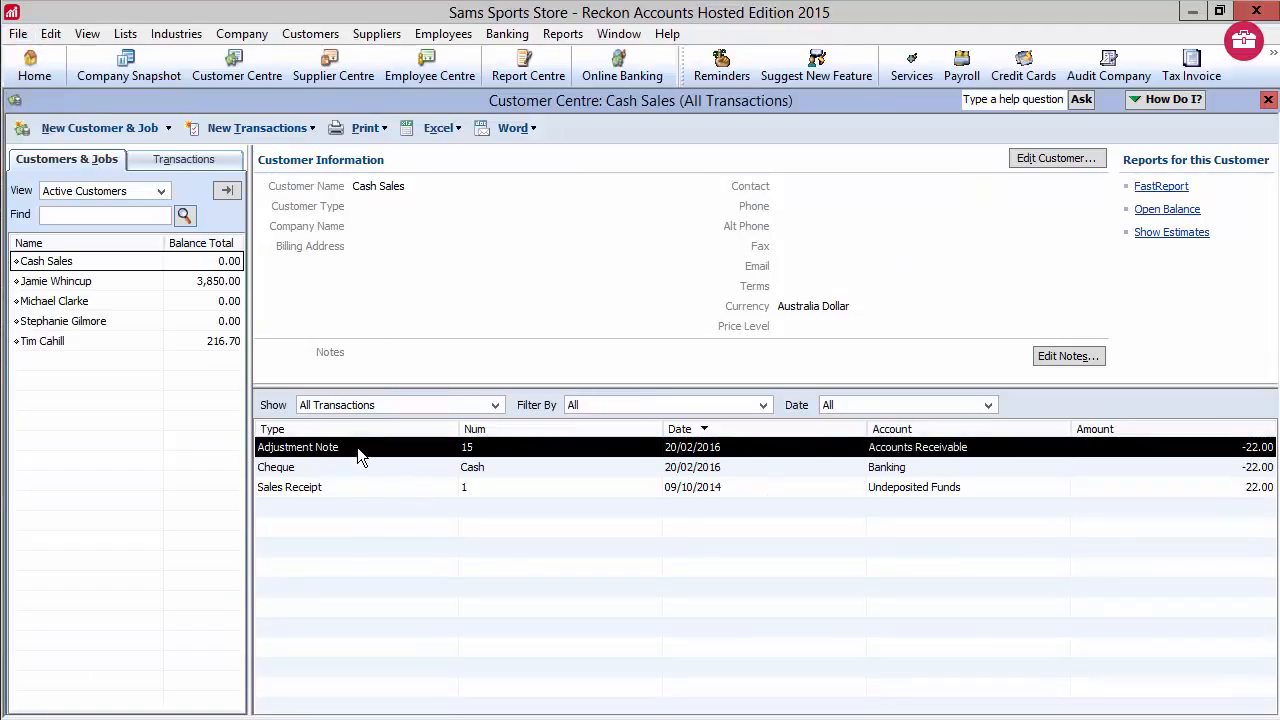
Reopen adjustment note 15 from the Cash Sales transaction list to see the REFUNDED stamp.
double_click(297, 447)
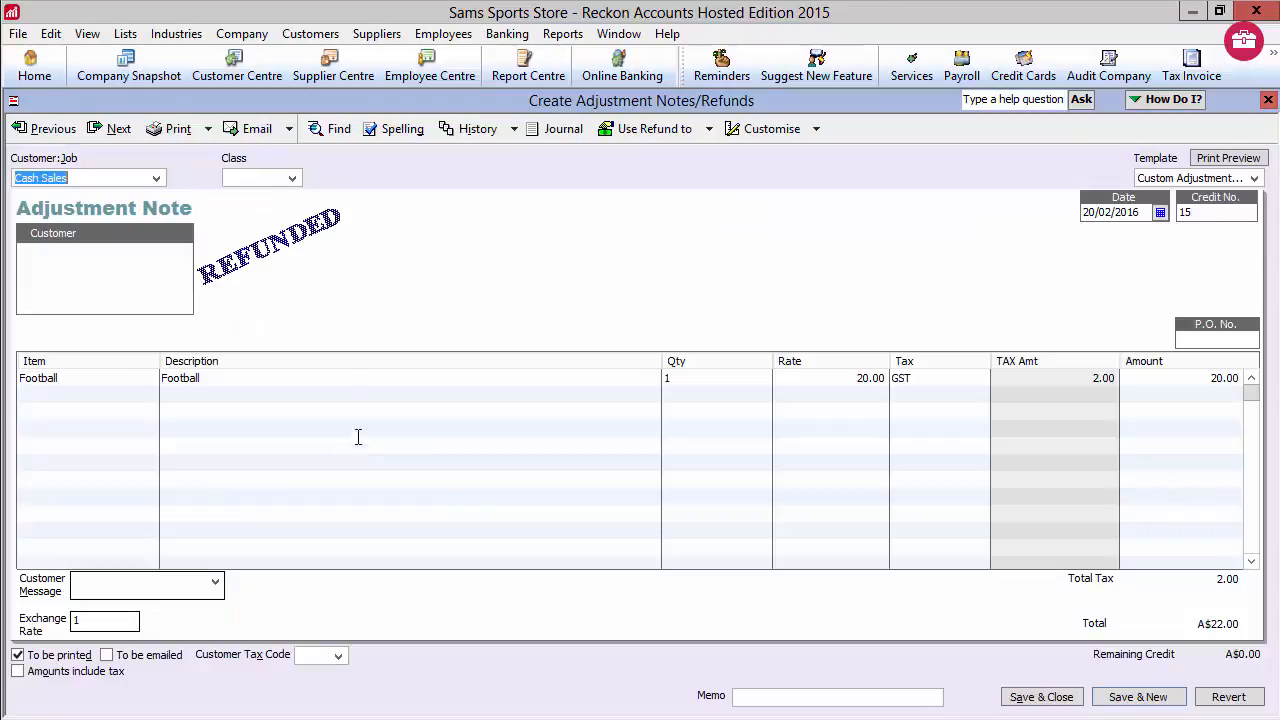
mouse_move(290, 272)
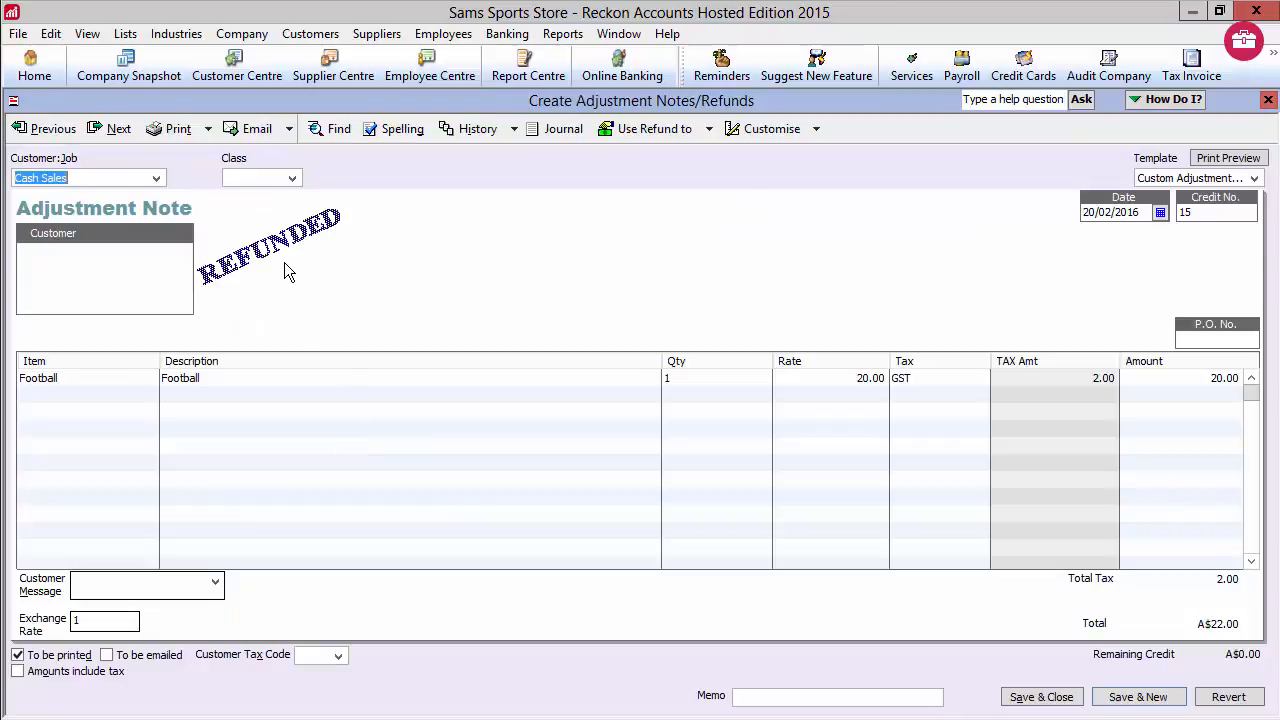
mouse_move(310, 268)
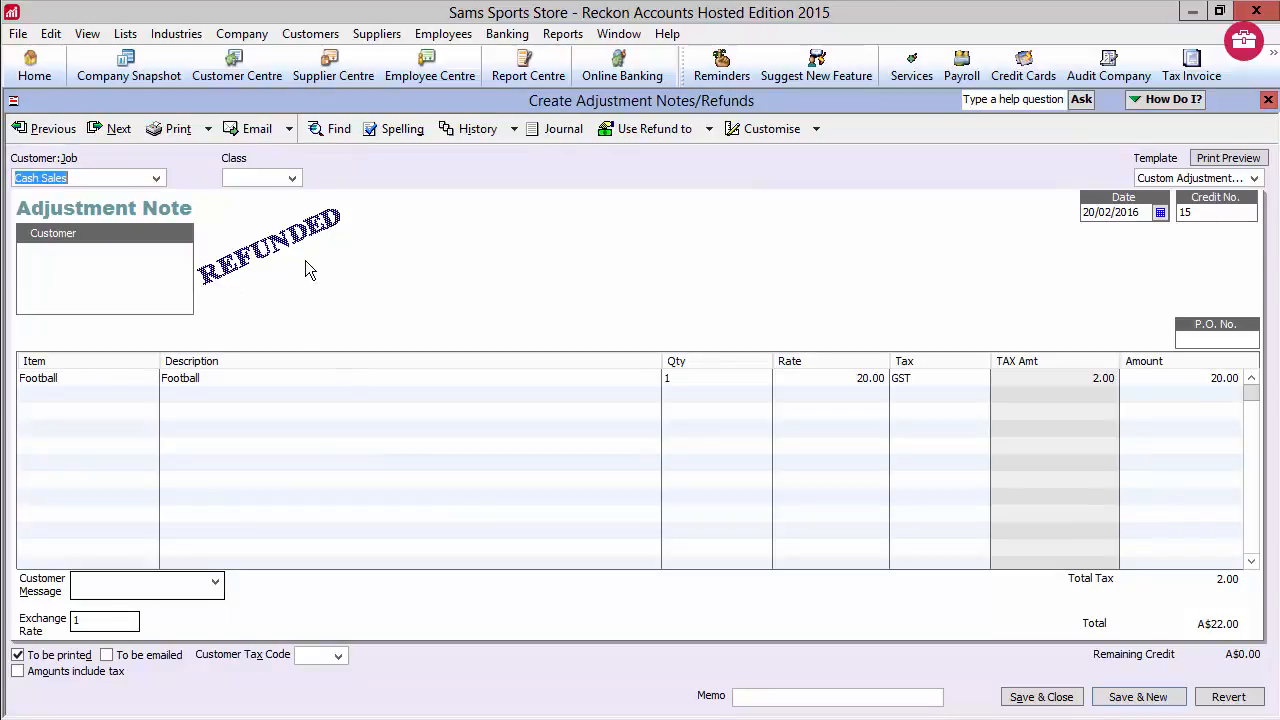
mouse_move(283, 293)
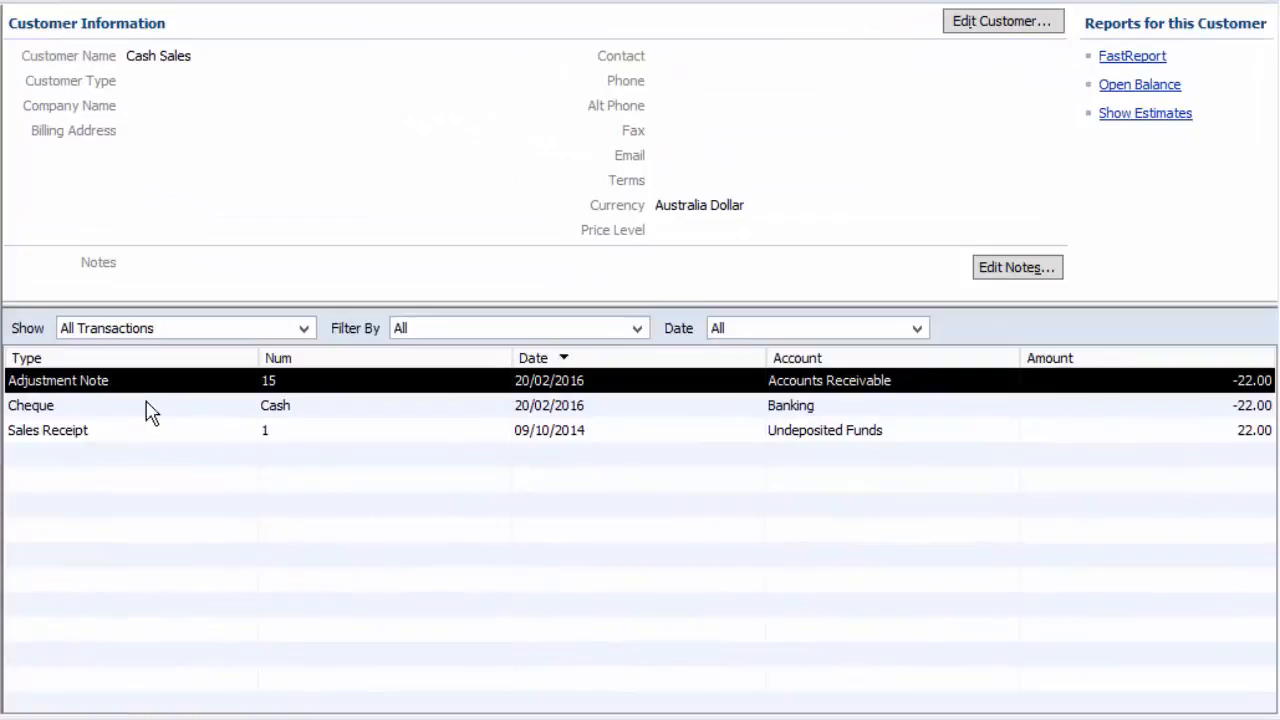
mouse_move(137, 388)
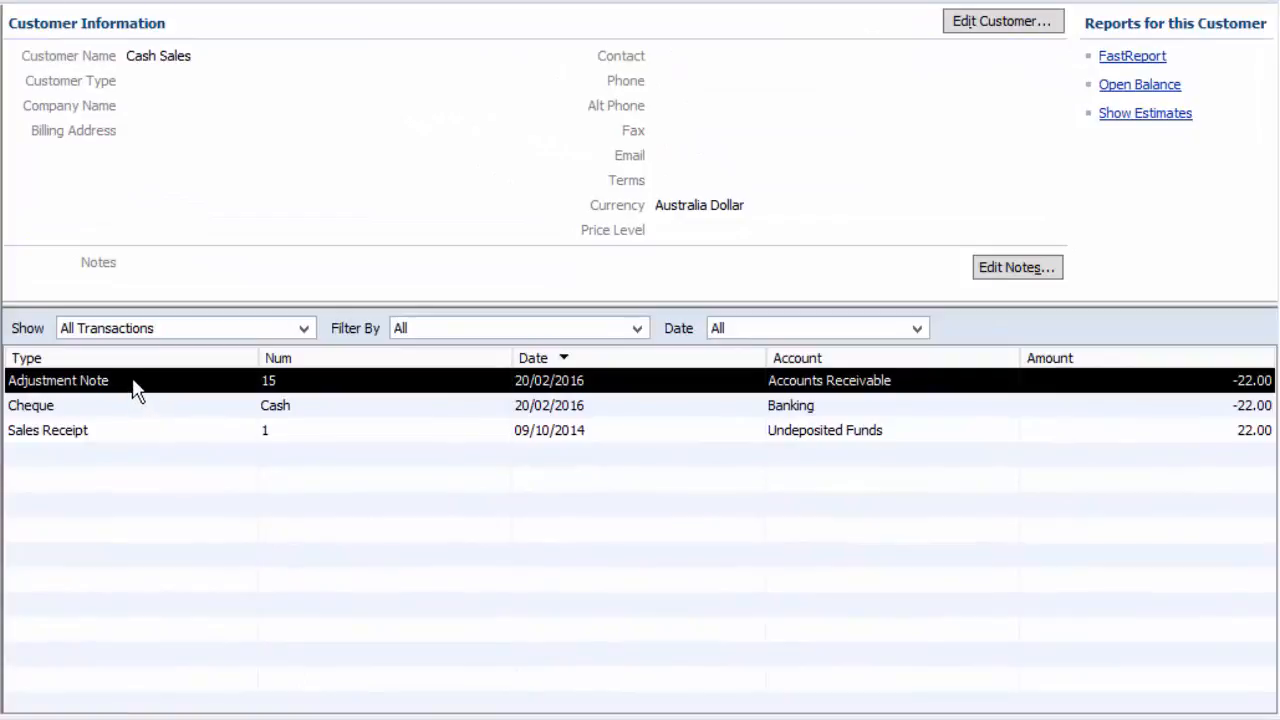
mouse_move(140, 413)
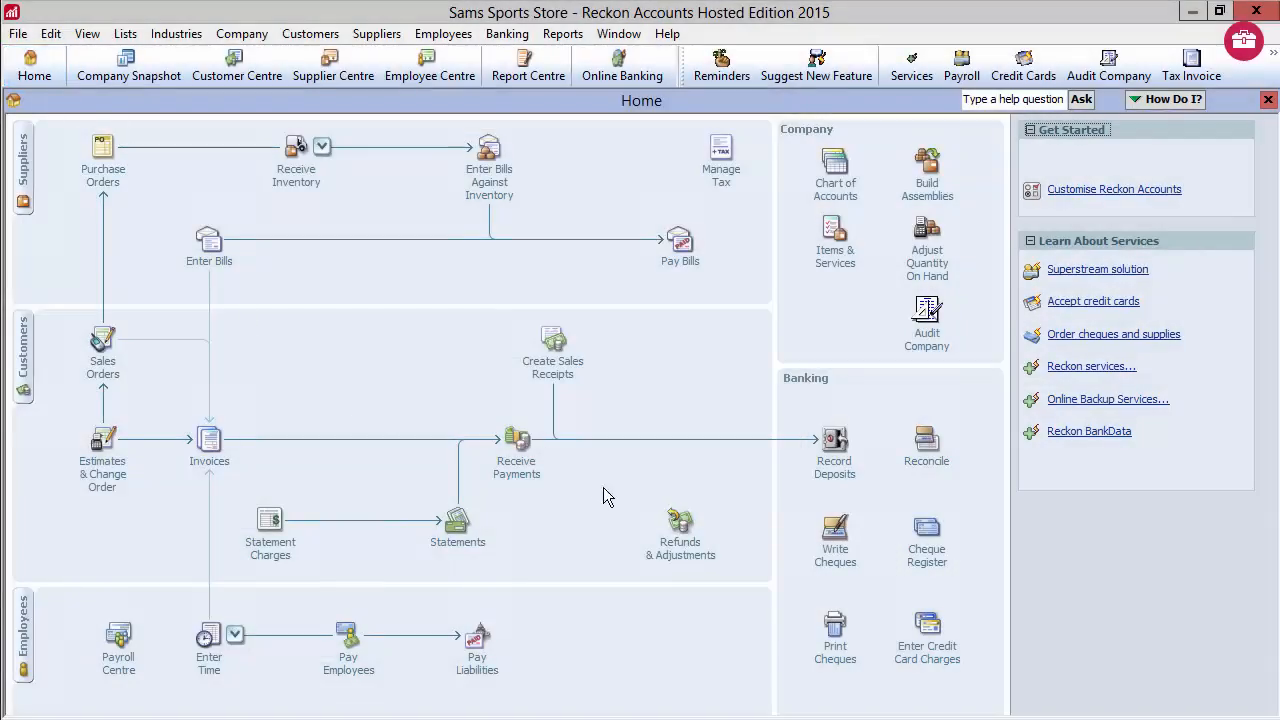
mouse_move(660, 495)
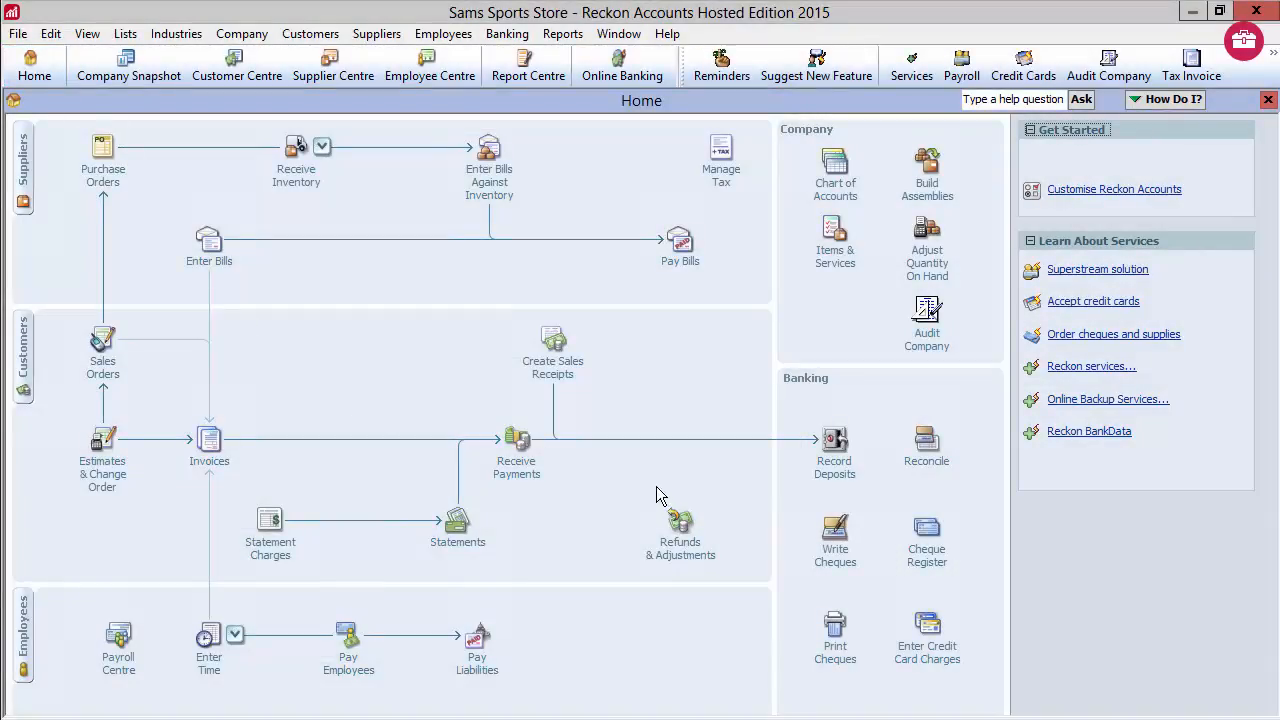